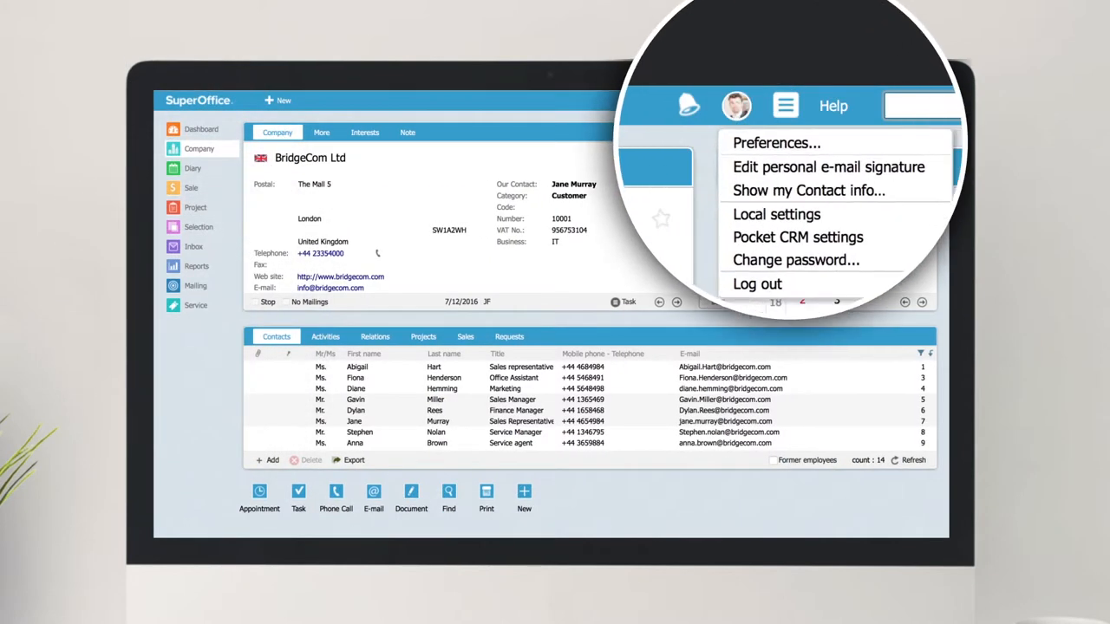
Show the Diary week view for 9–15 May 2016 with its appointments
click(784, 105)
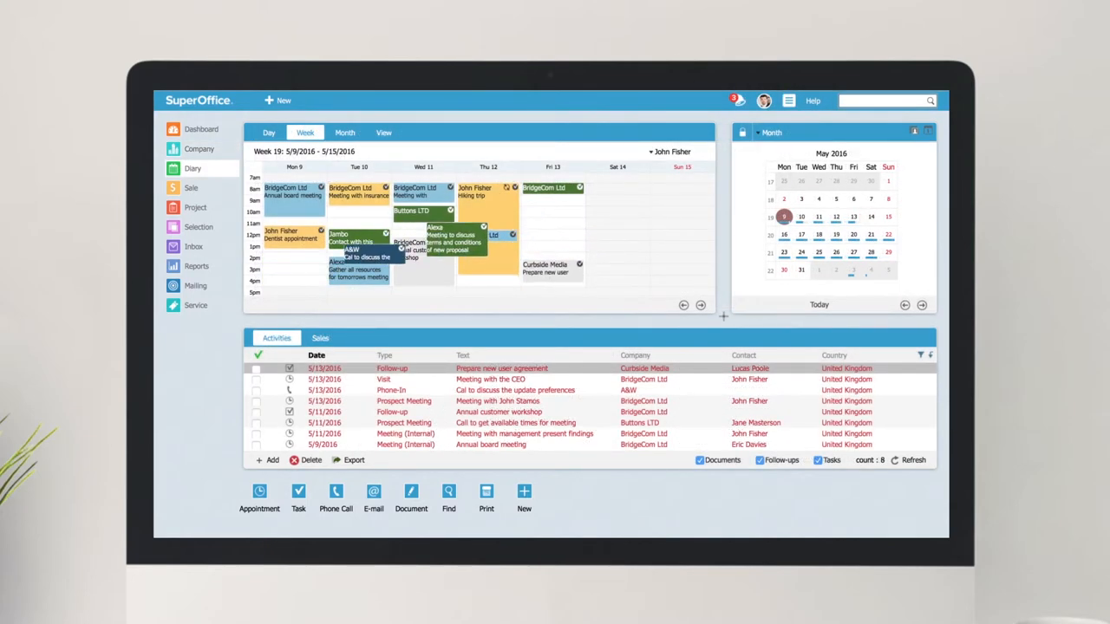
Switch the diary to Day view for May 13, then show the Mailing overview listing all mailings
click(269, 131)
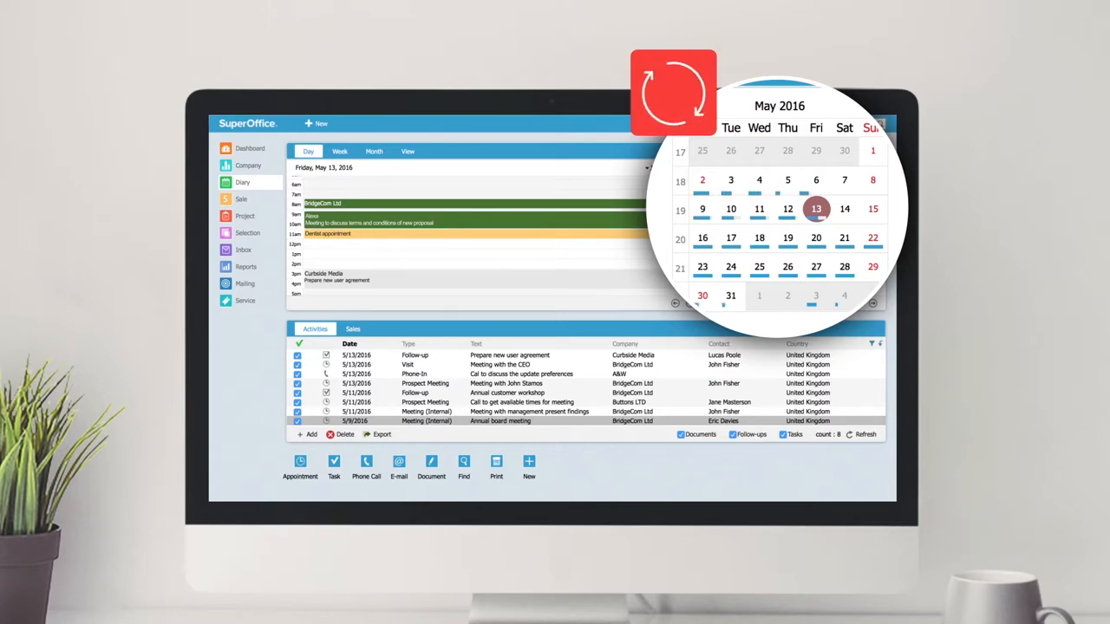
click(245, 284)
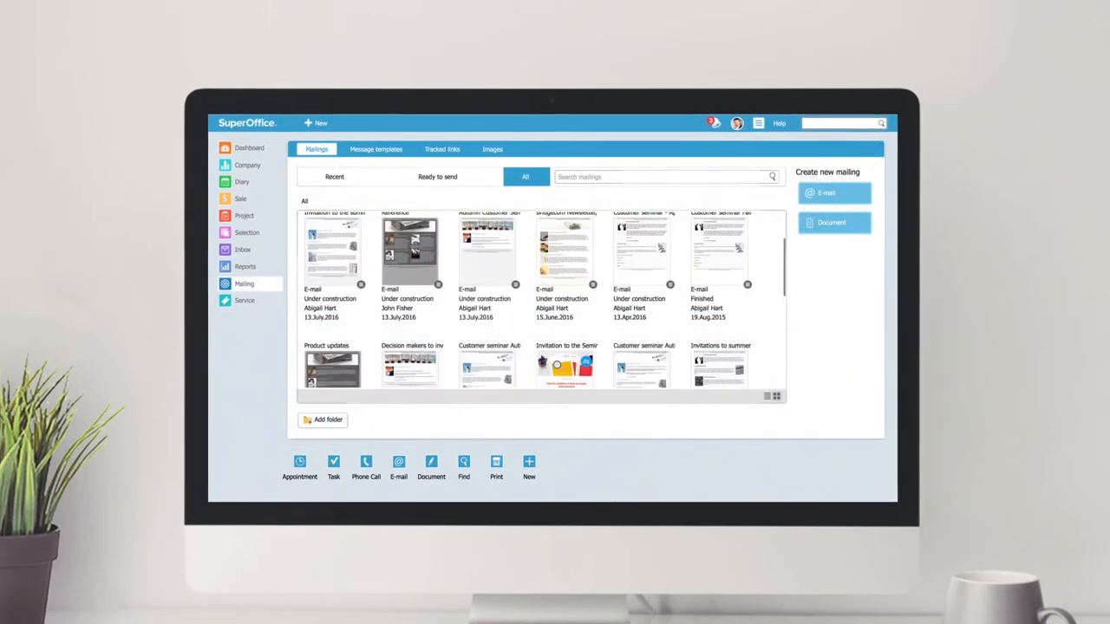
Reach the e-mail mailing's Content step and select the template's headline block for editing
scroll(down, 3)
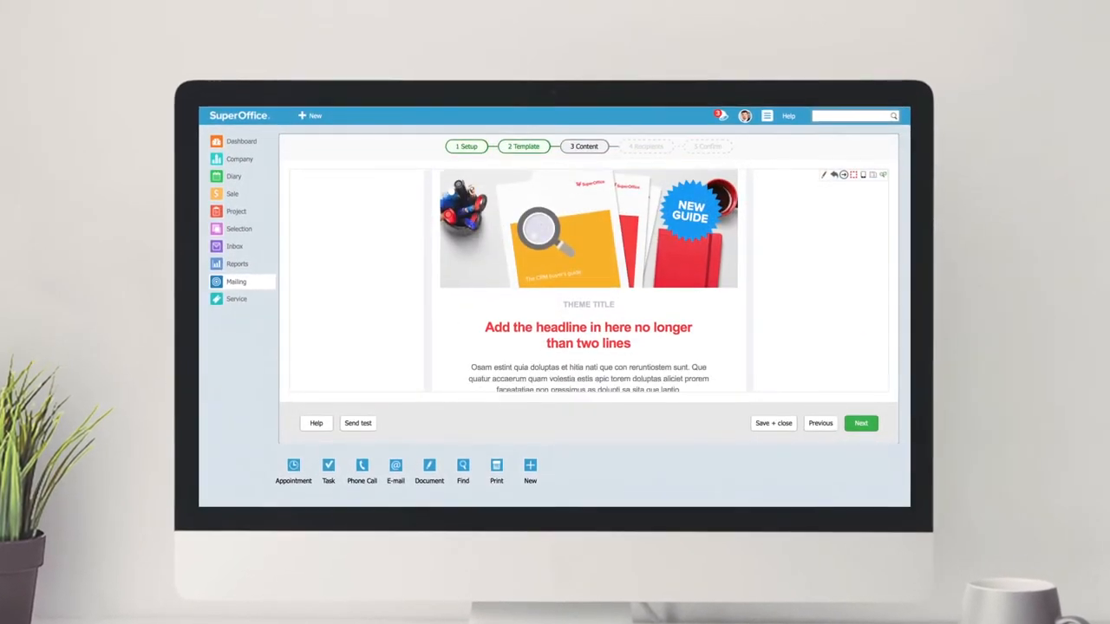
scroll(down, 3)
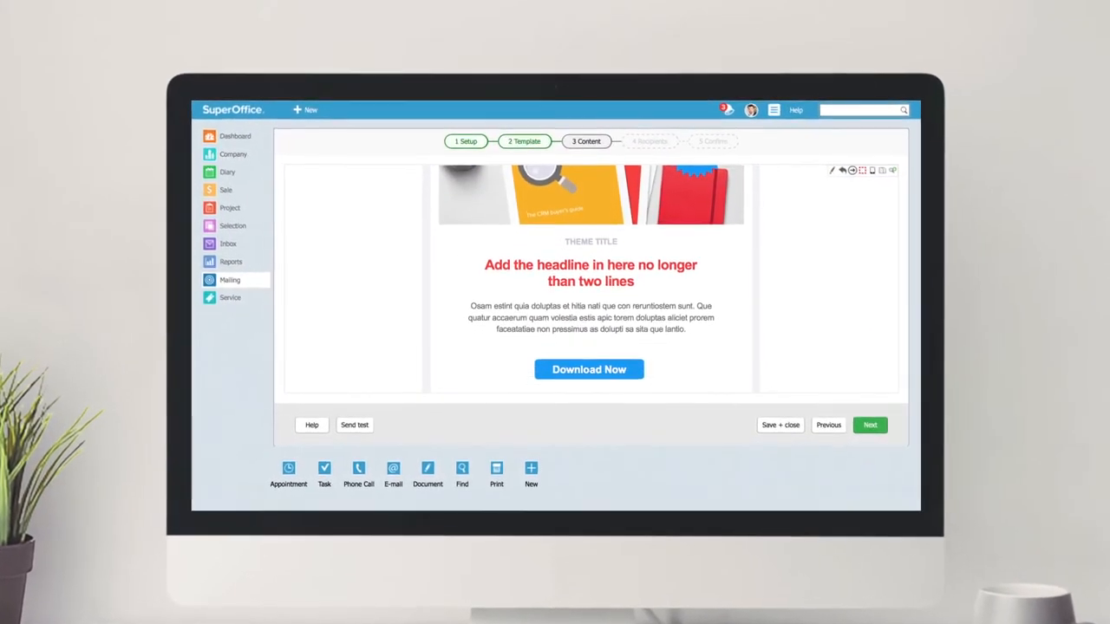
click(593, 295)
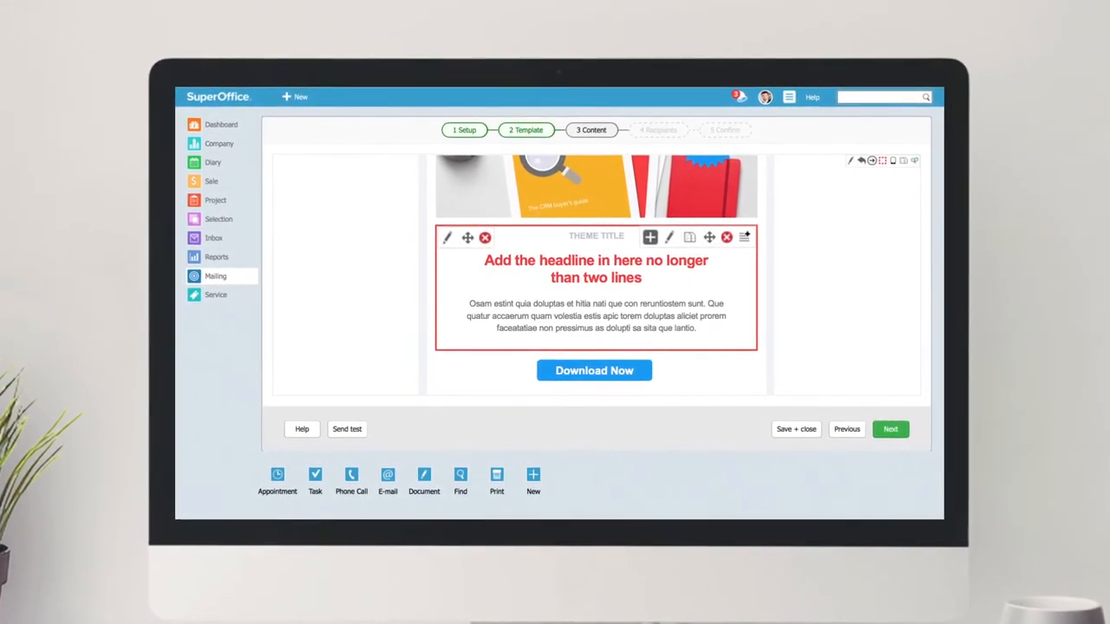
click(221, 125)
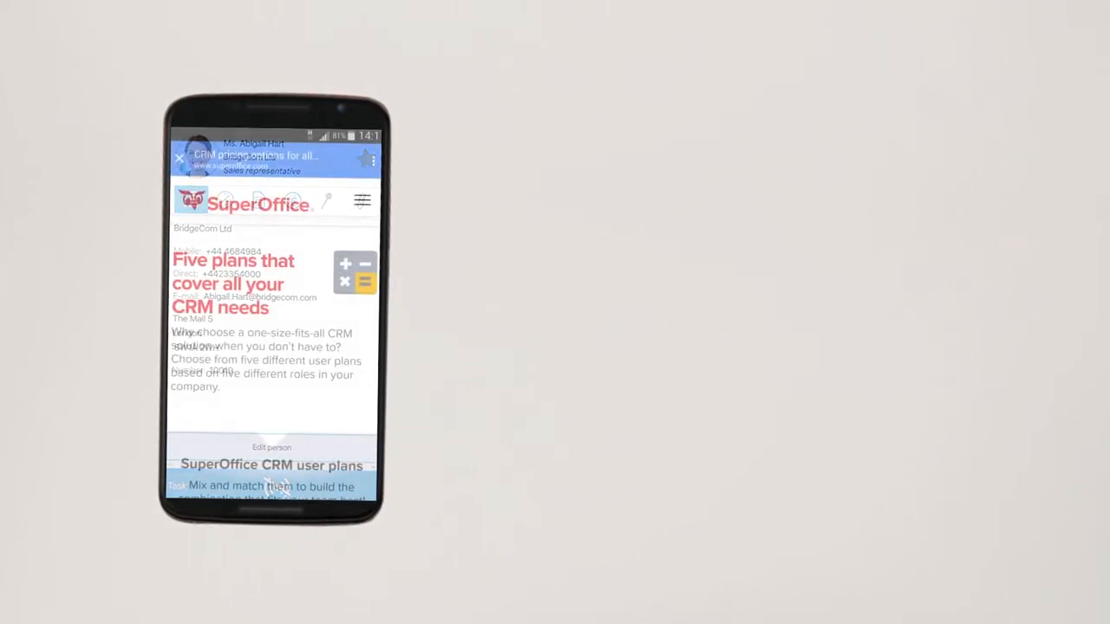
Browse Pocket CRM on the phone to the BridgeCom Ltd company card
scroll(down, 3)
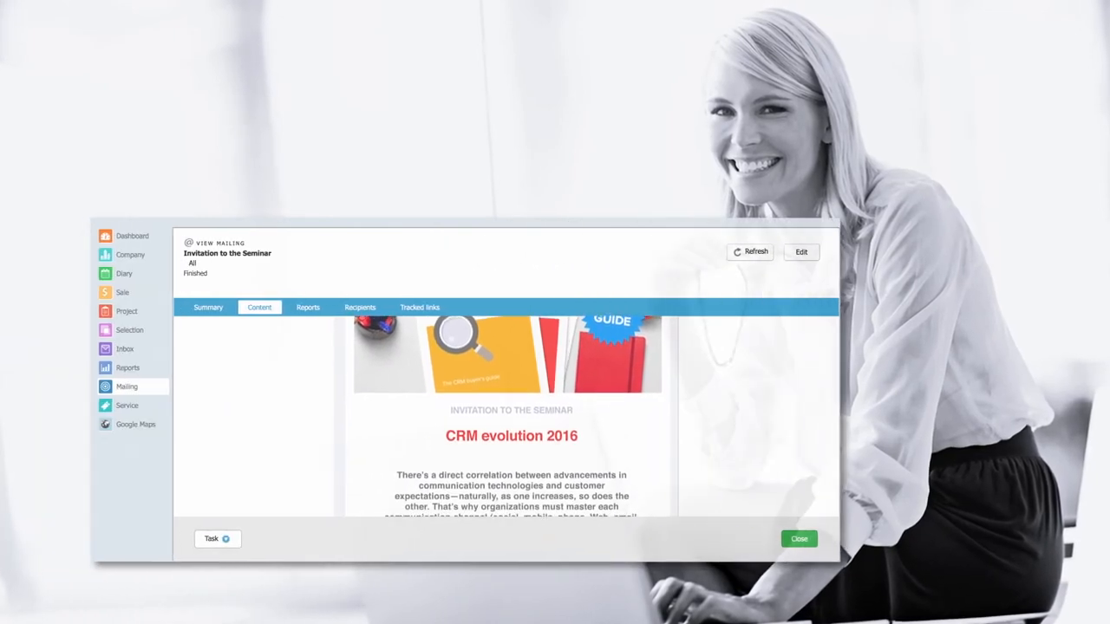
Show the Invitation to the Seminar mailing's Reports with tracked-link and recipient-status charts
scroll(down, 3)
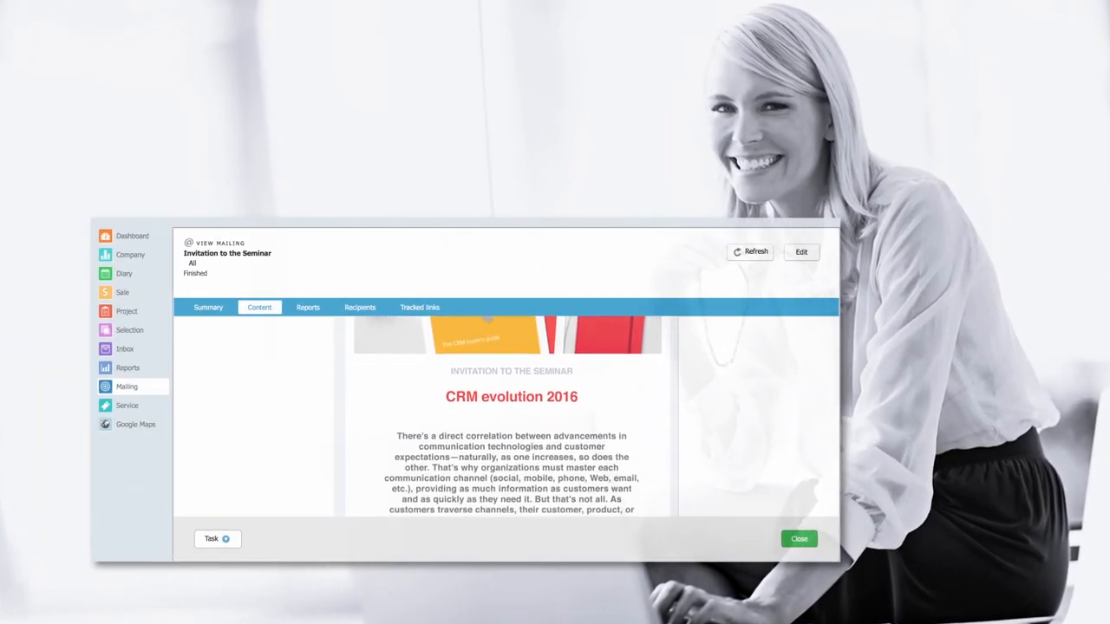
click(309, 307)
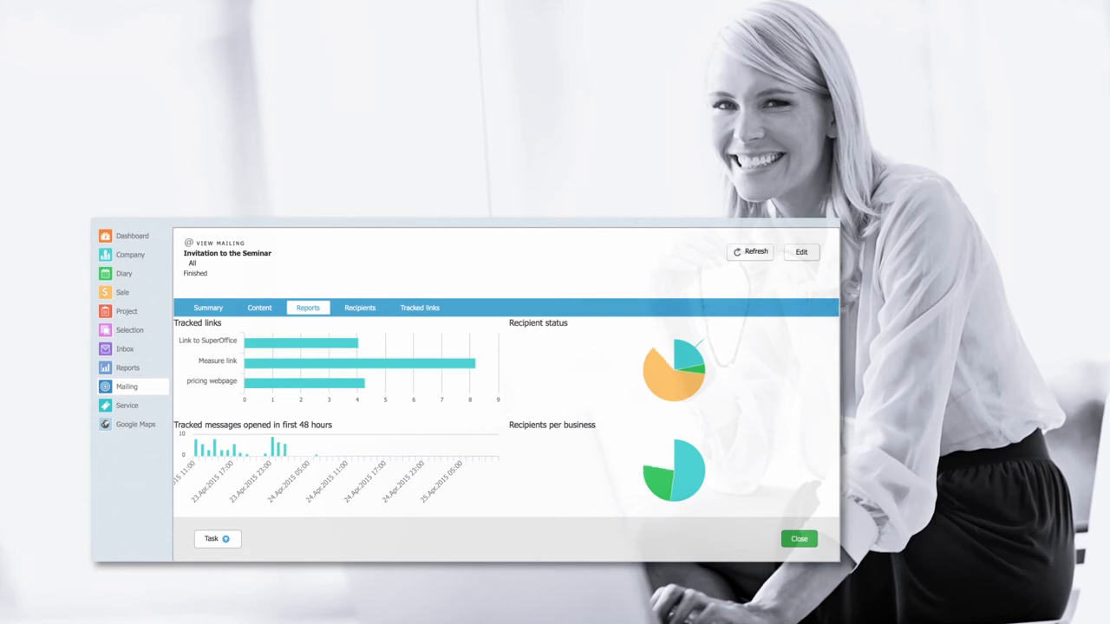
click(750, 251)
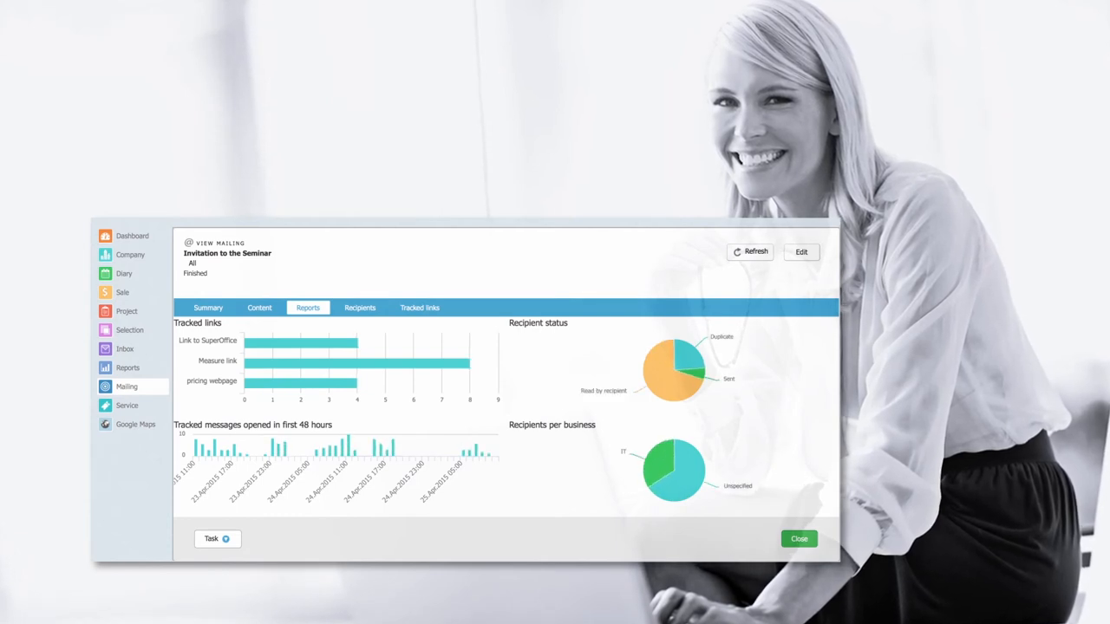